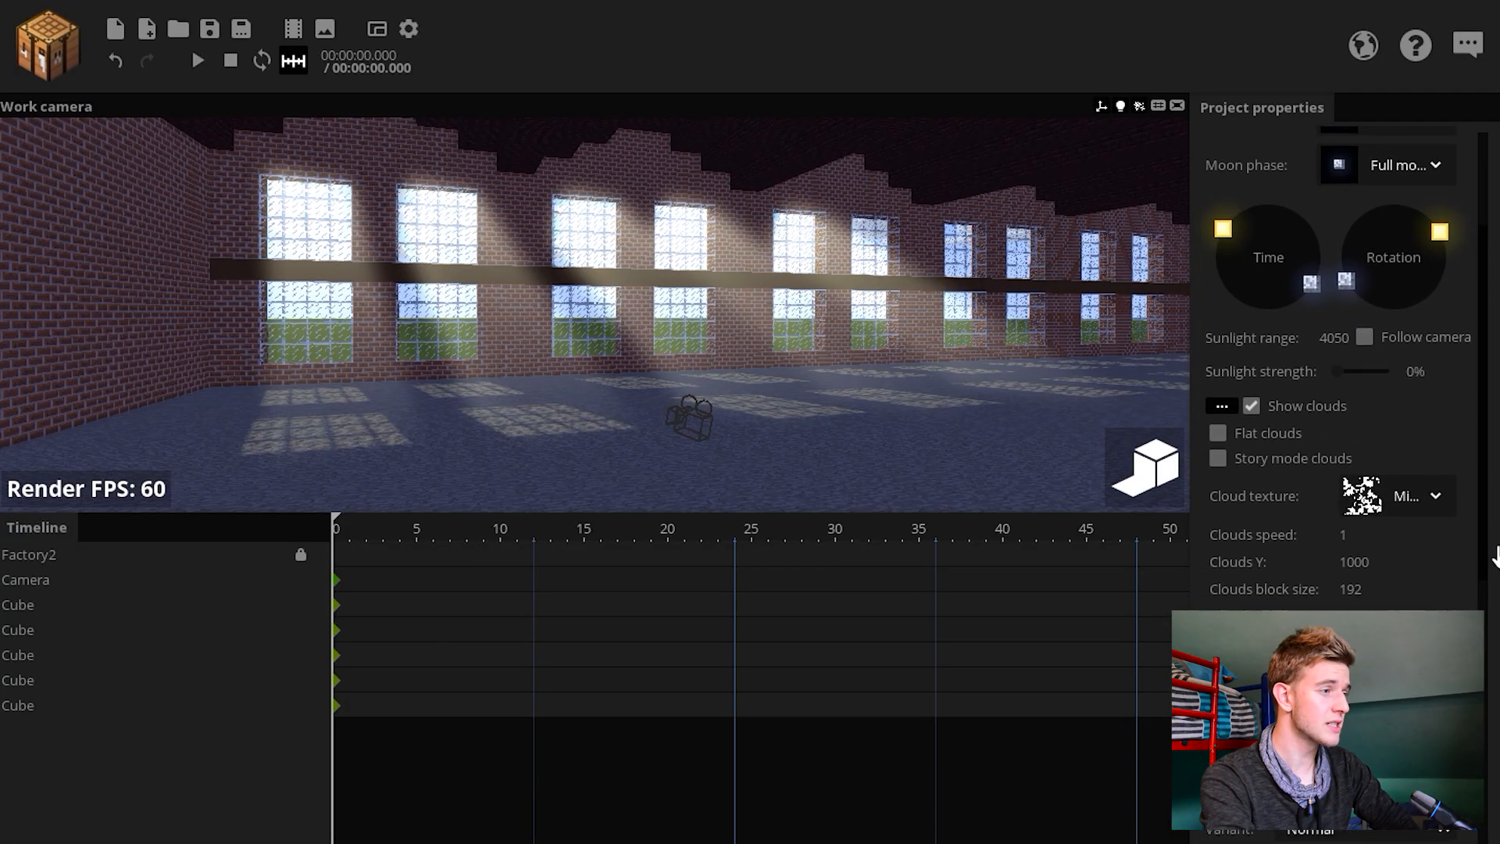
# Step: Toggle sky fog and finish importing the boxed world area as scenery
pyautogui.scroll(-3)
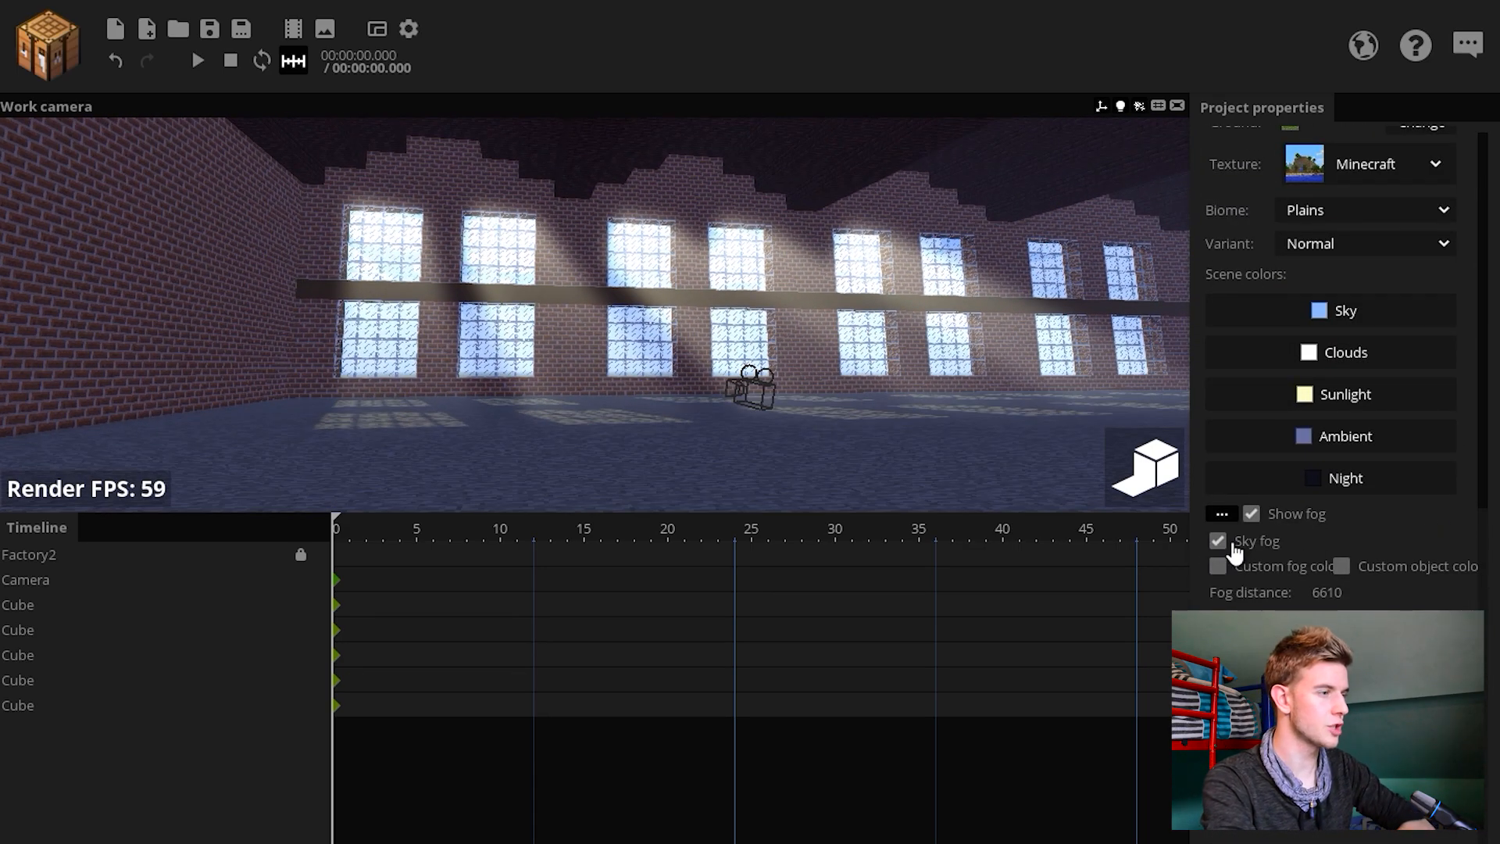
pyautogui.click(1219, 566)
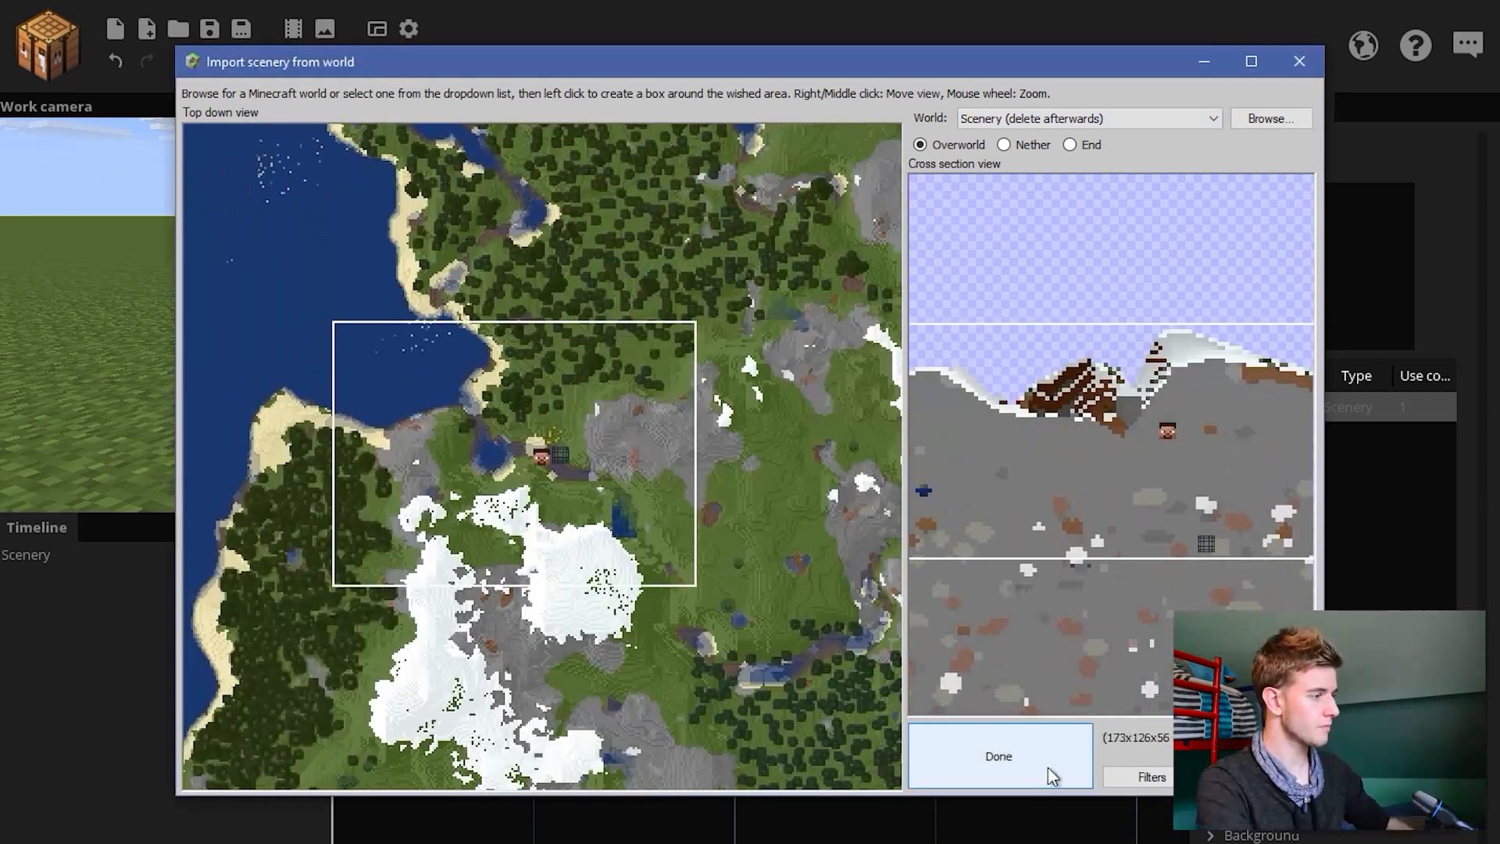
pyautogui.click(999, 757)
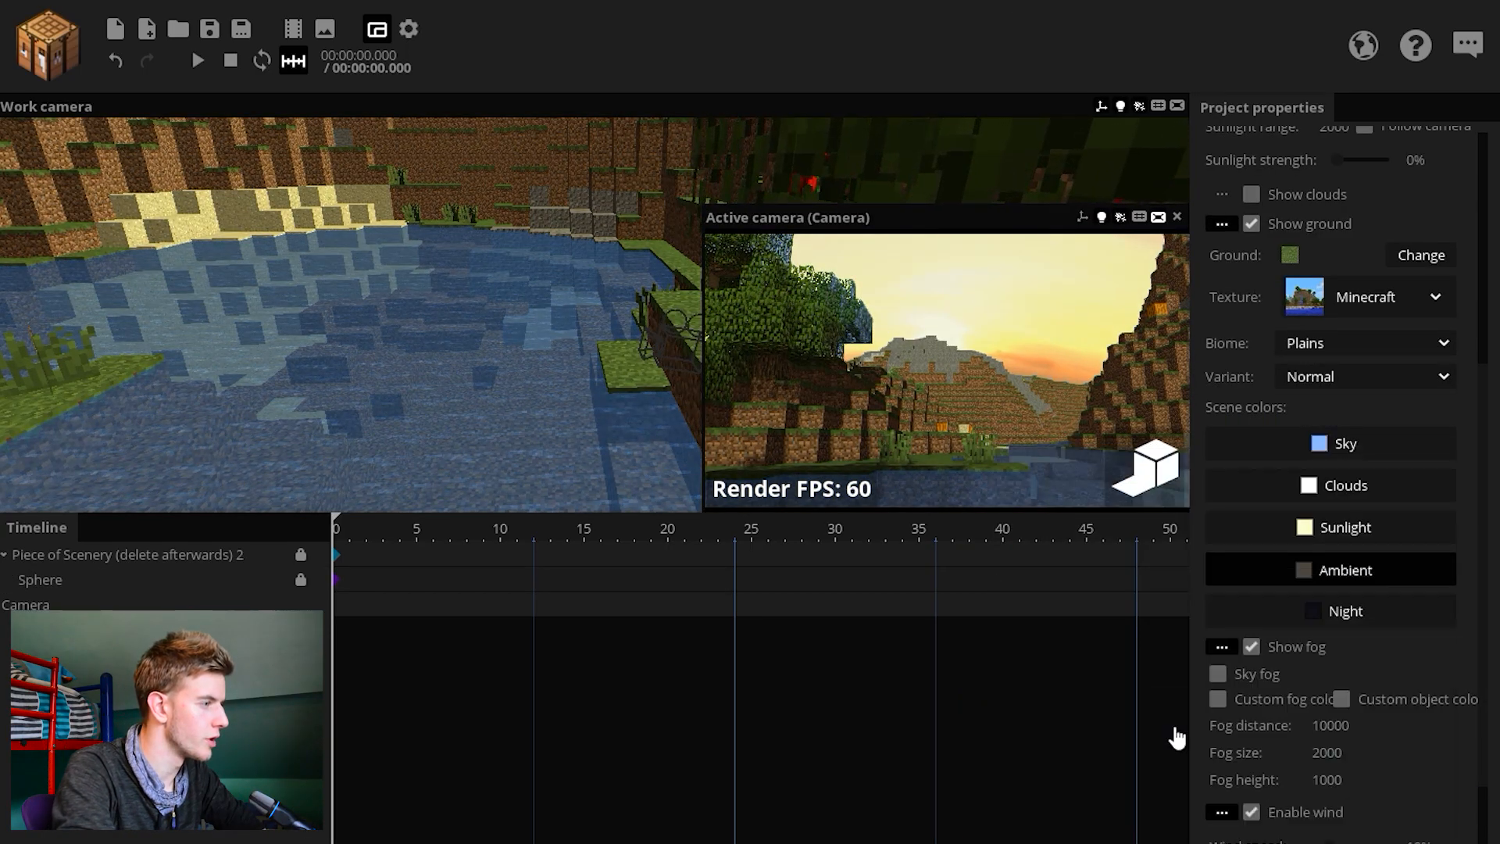
# Step: Bring up the add-object menu listing available shapes and objects
pyautogui.click(1329, 527)
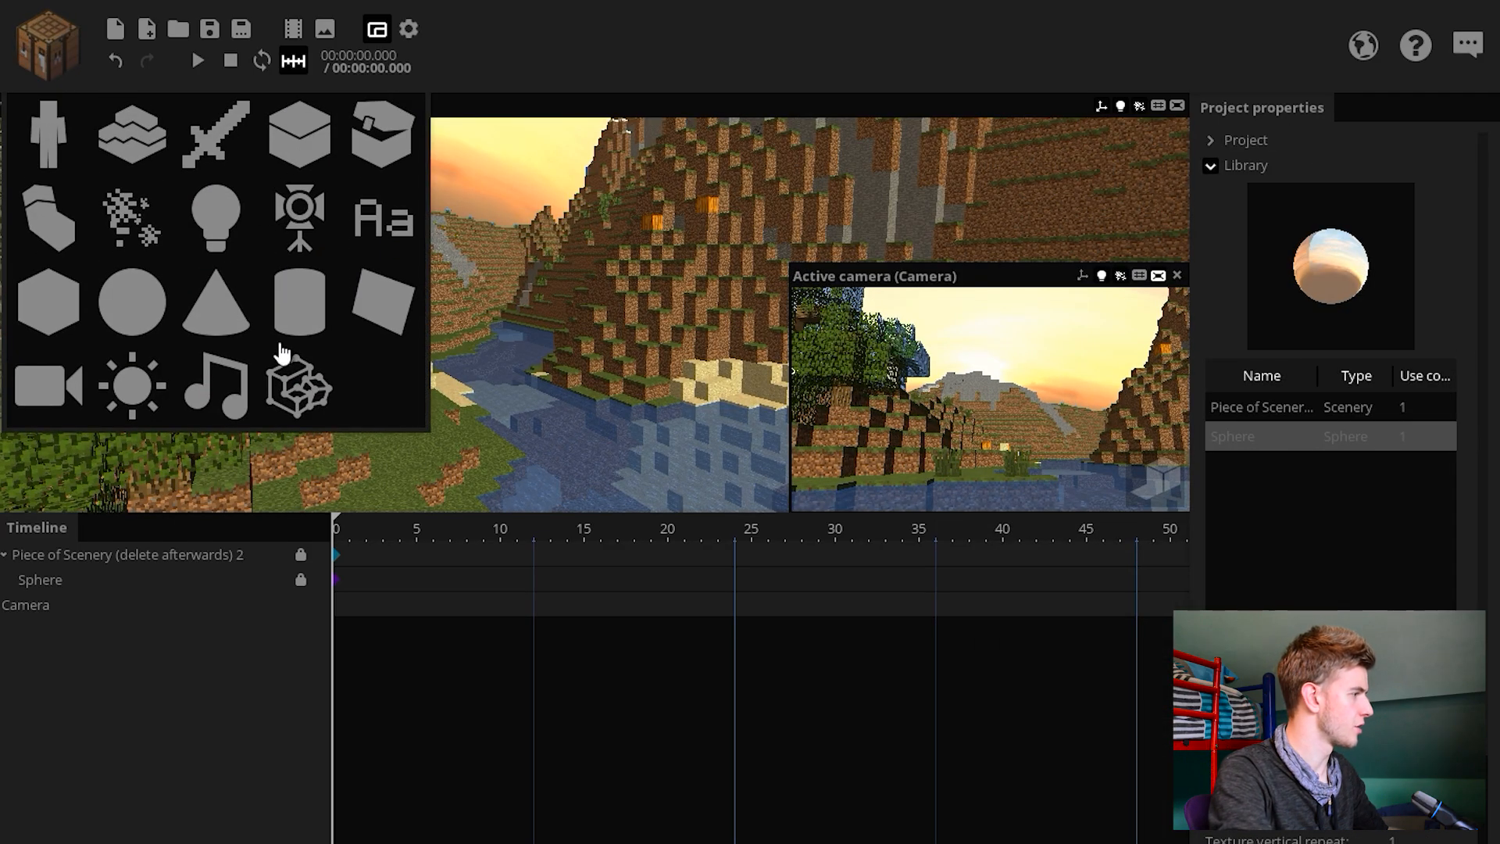
# Step: Add a flat surface and narrow the camera's field of view to 10° for the shot
pyautogui.click(381, 301)
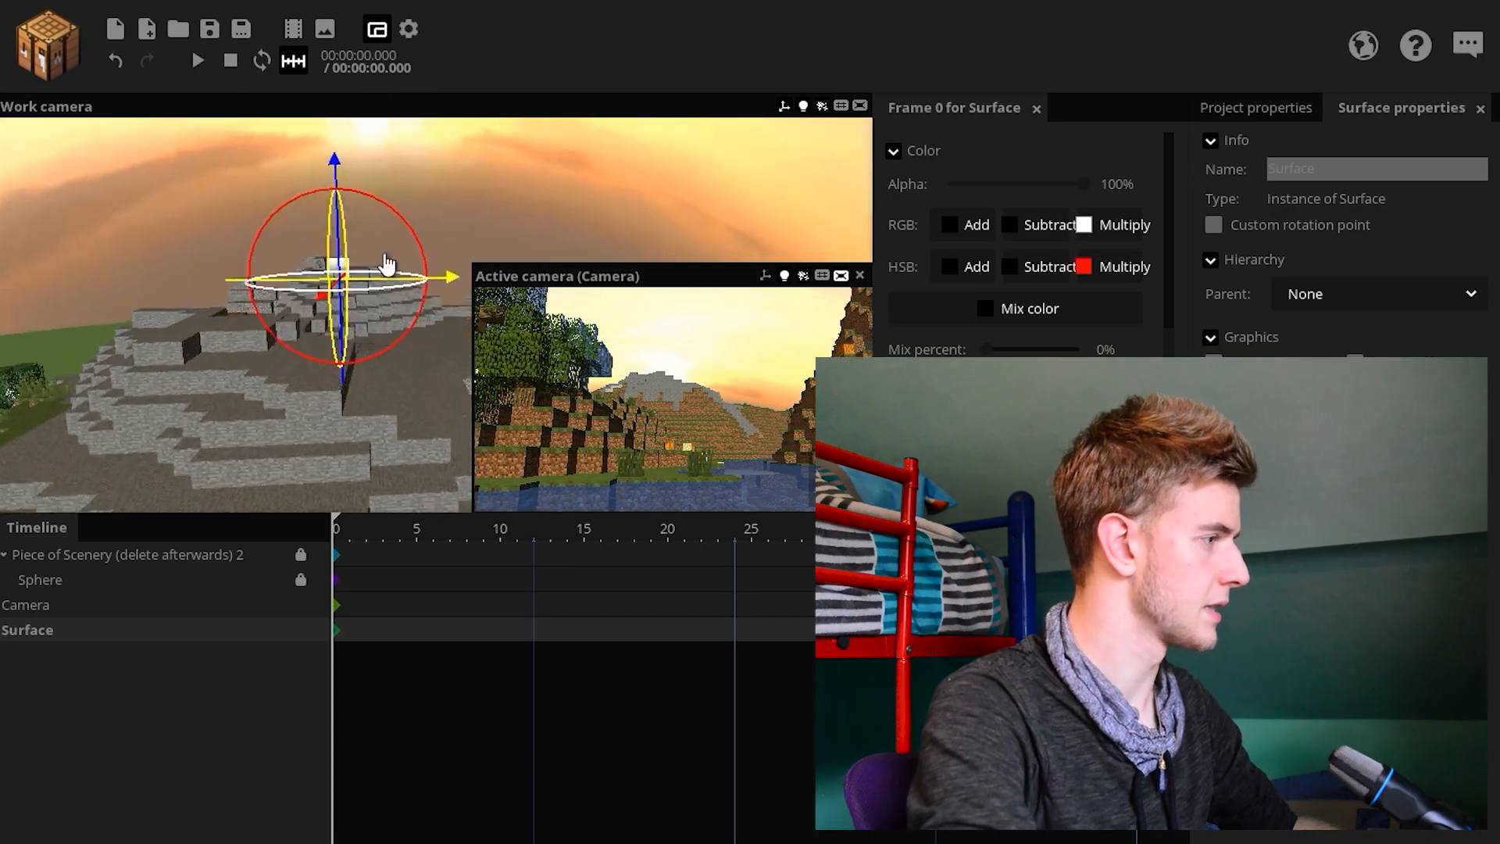
pyautogui.click(1214, 225)
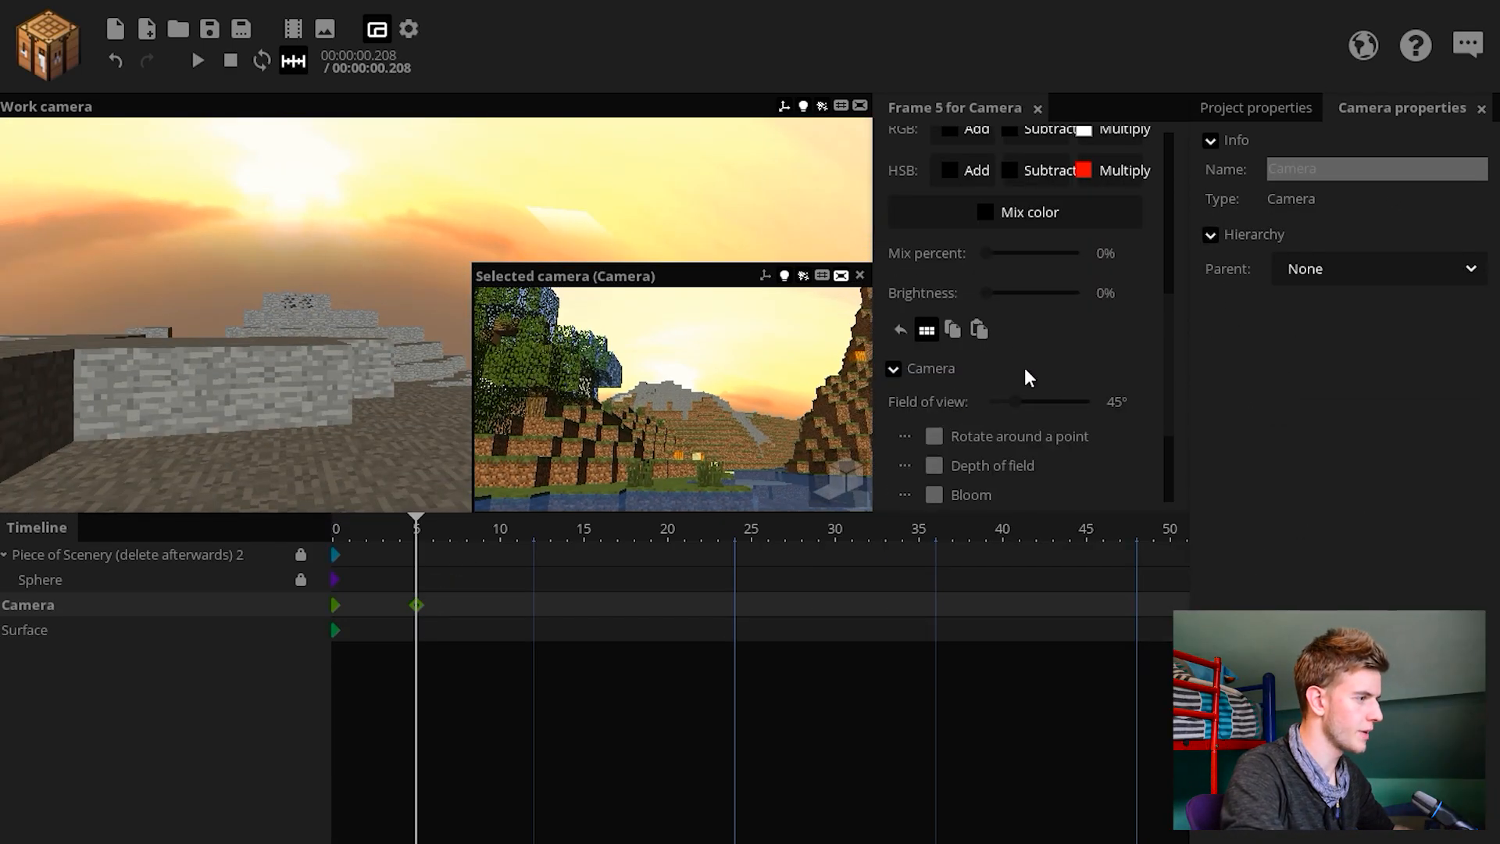
pyautogui.moveTo(1043, 401); pyautogui.dragTo(996, 402)
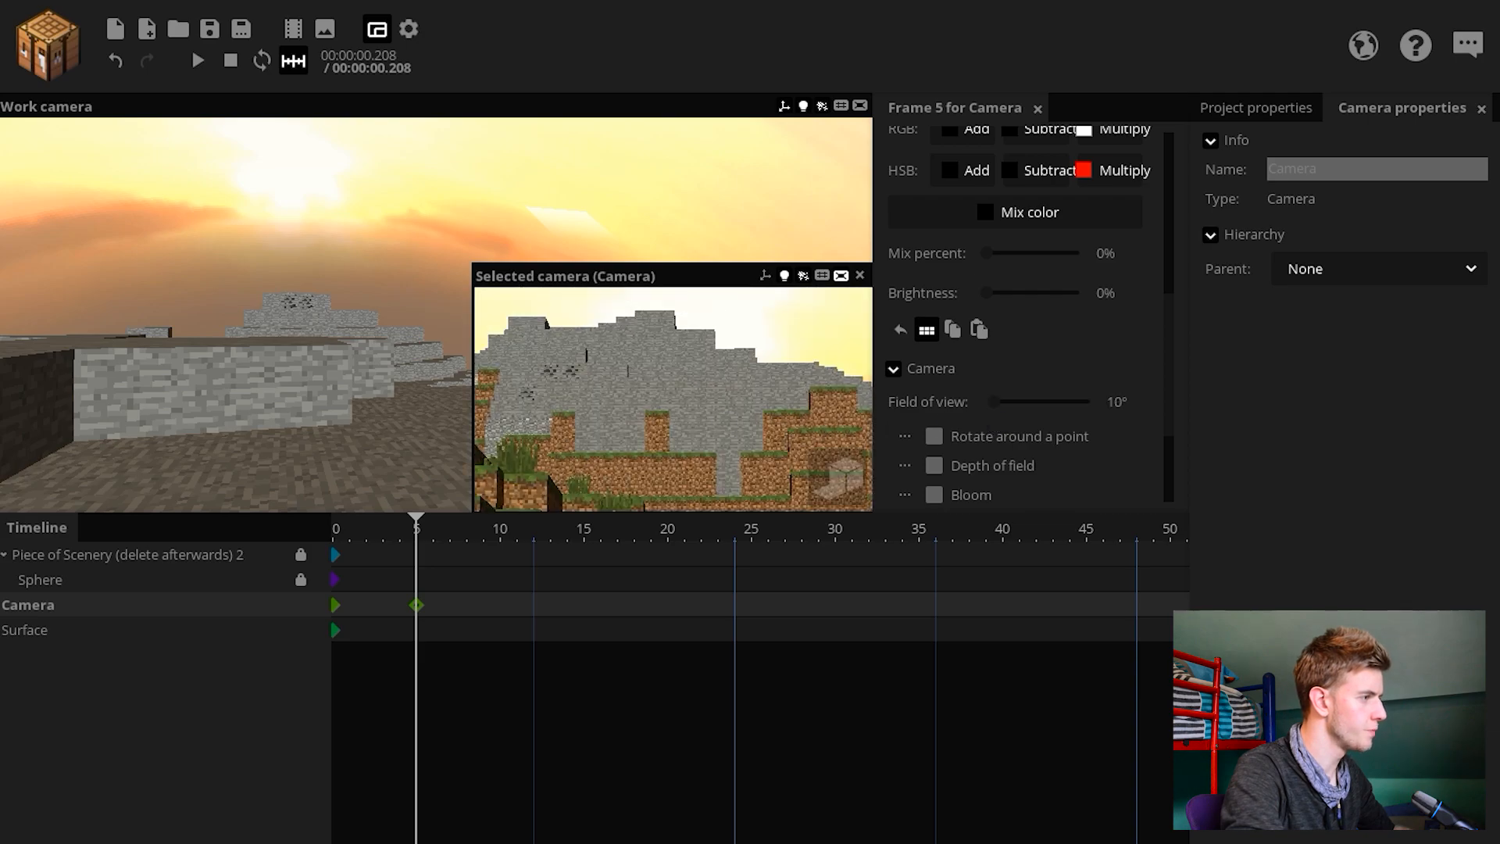
pyautogui.click(25, 630)
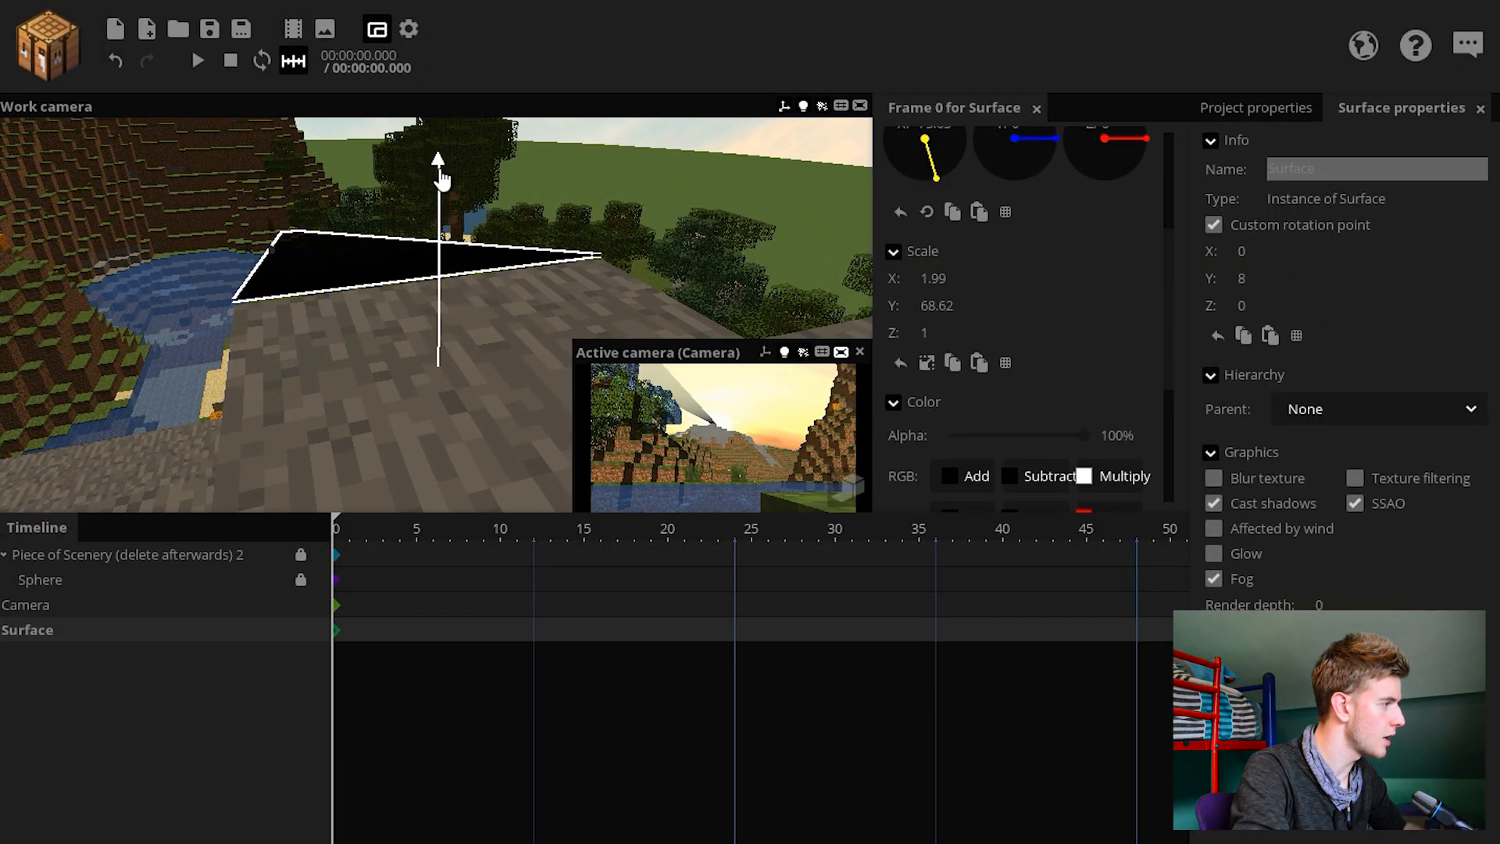
pyautogui.click(1094, 343)
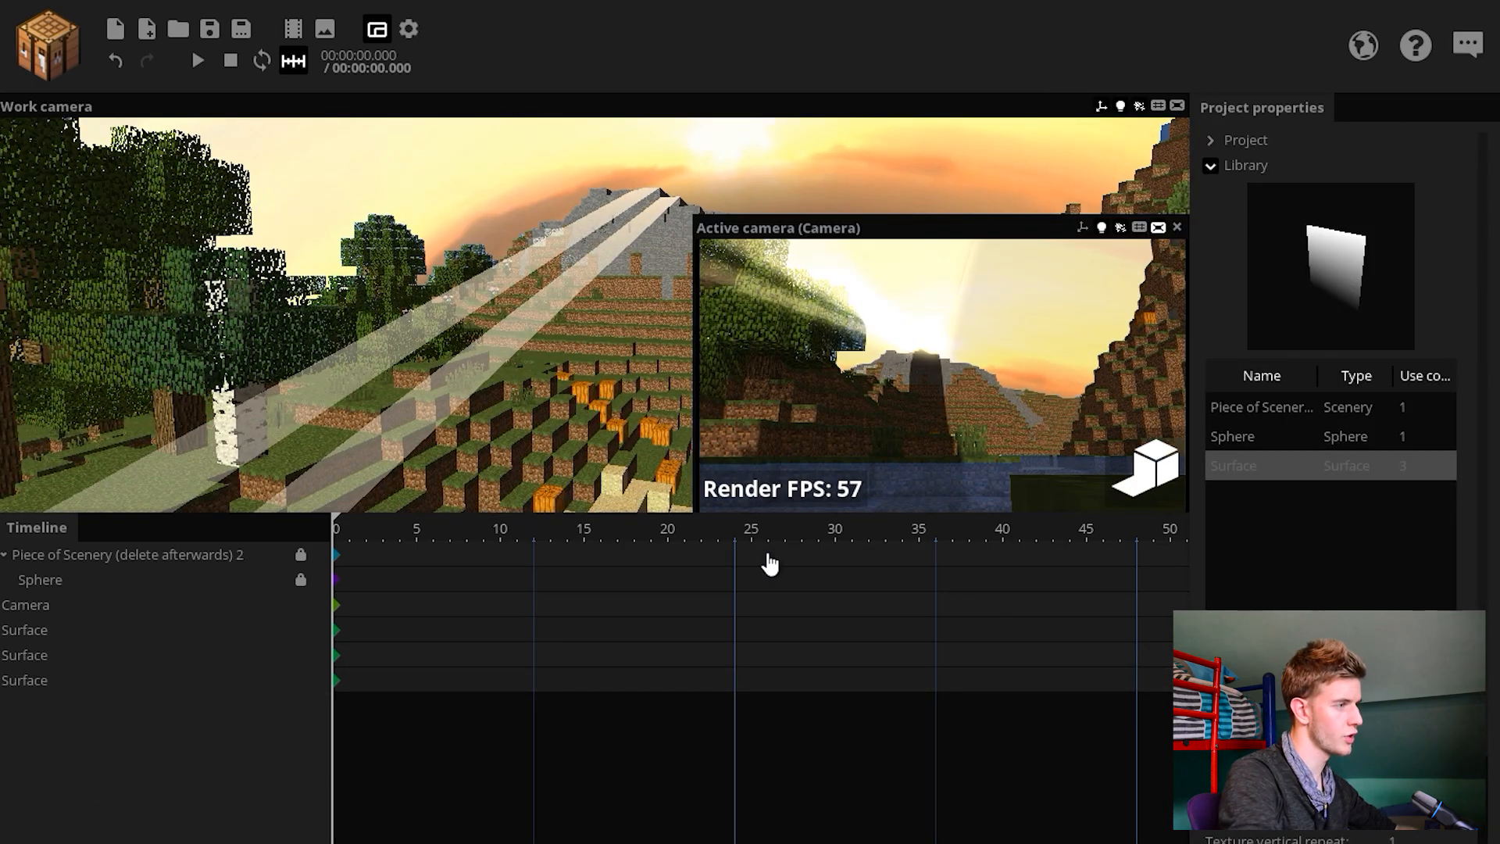
pyautogui.moveTo(638, 591)
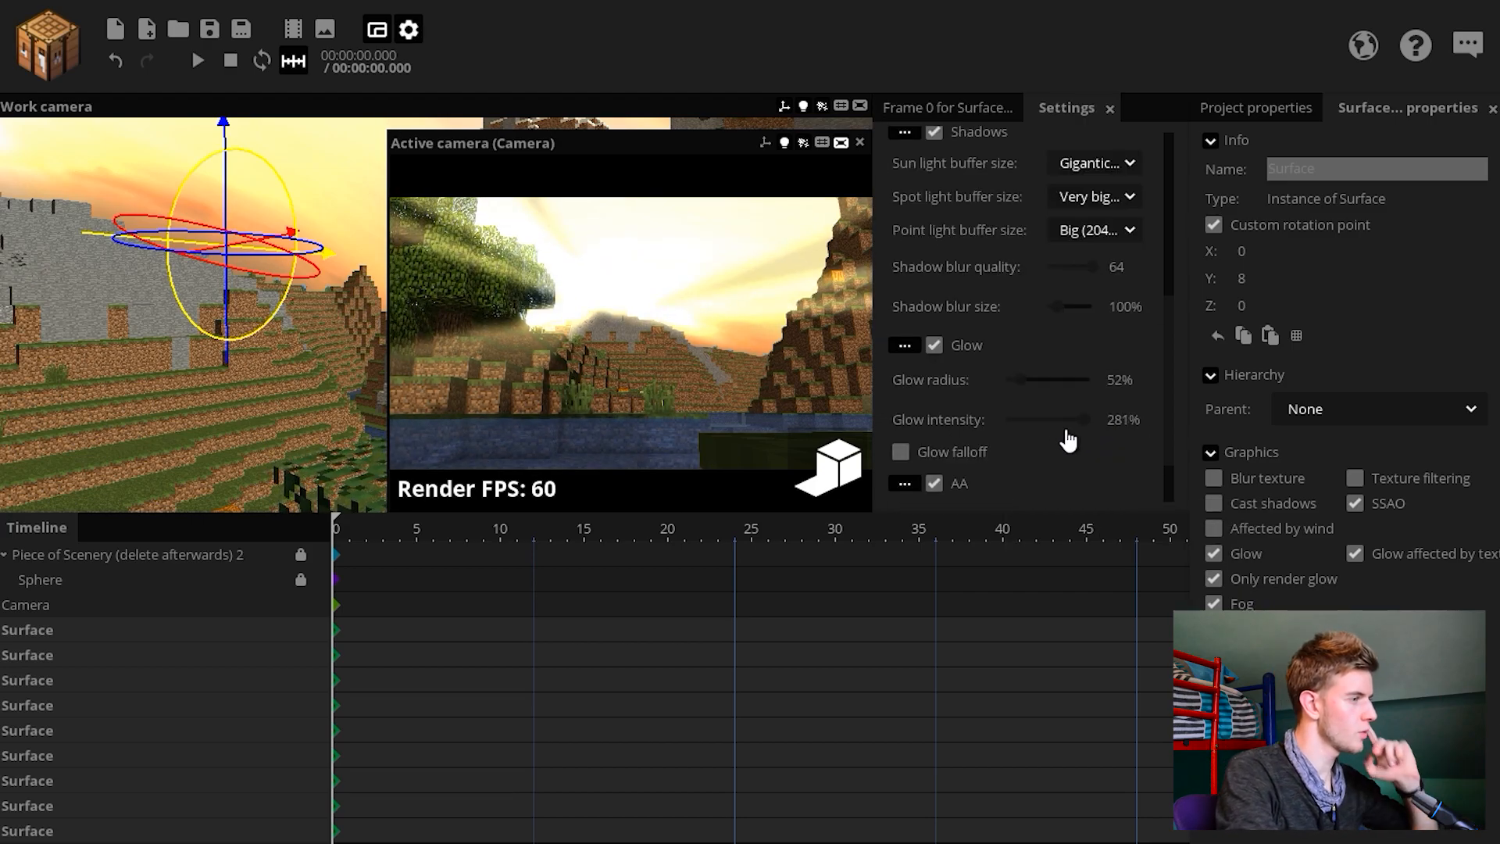
# Step: Enable camera bloom with radius 133% and intensity lowered to about 6%
pyautogui.click(948, 108)
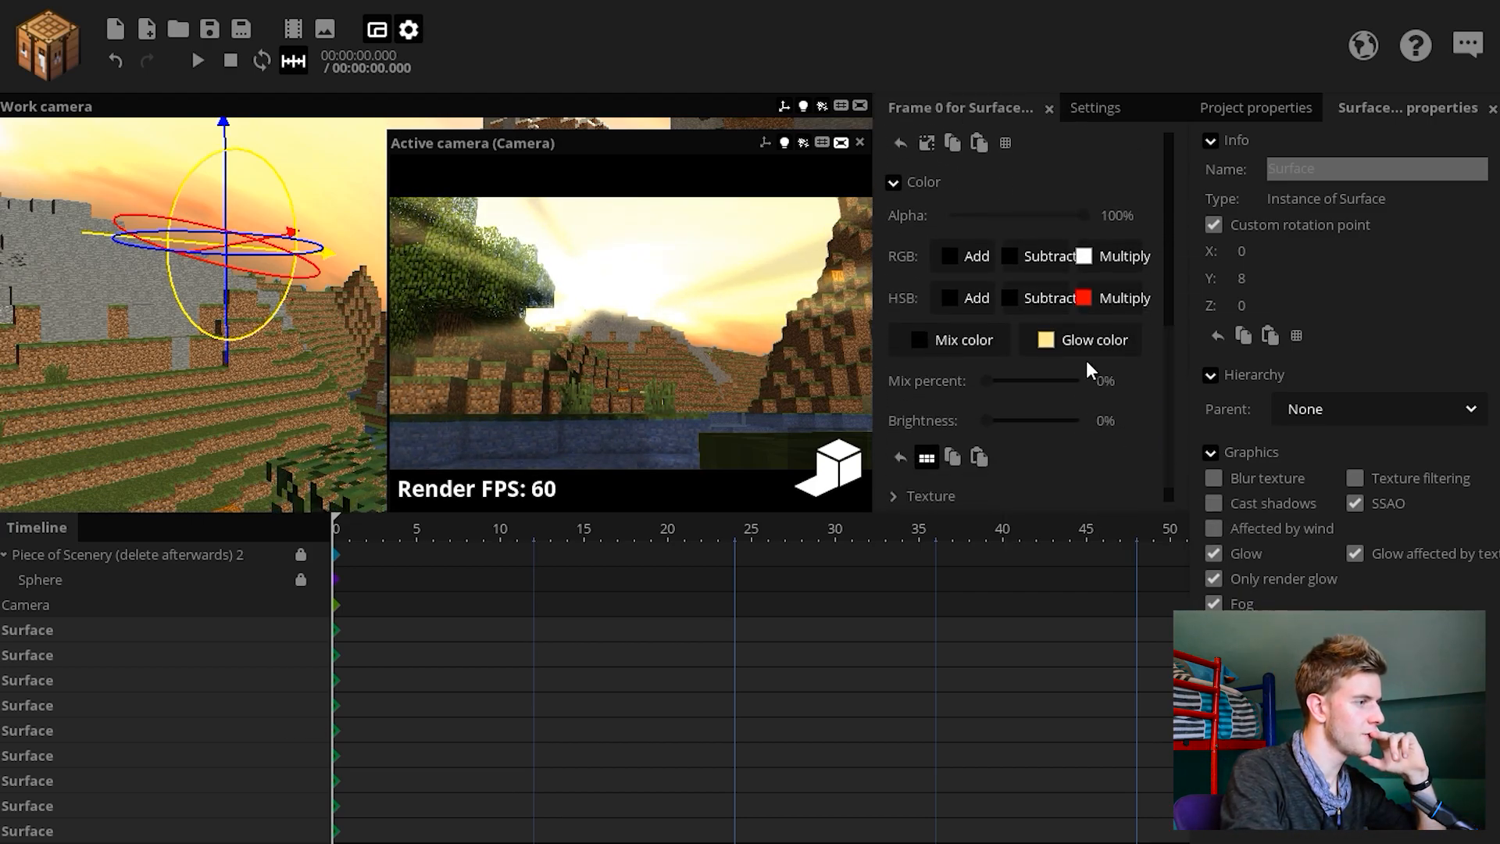
pyautogui.click(1092, 339)
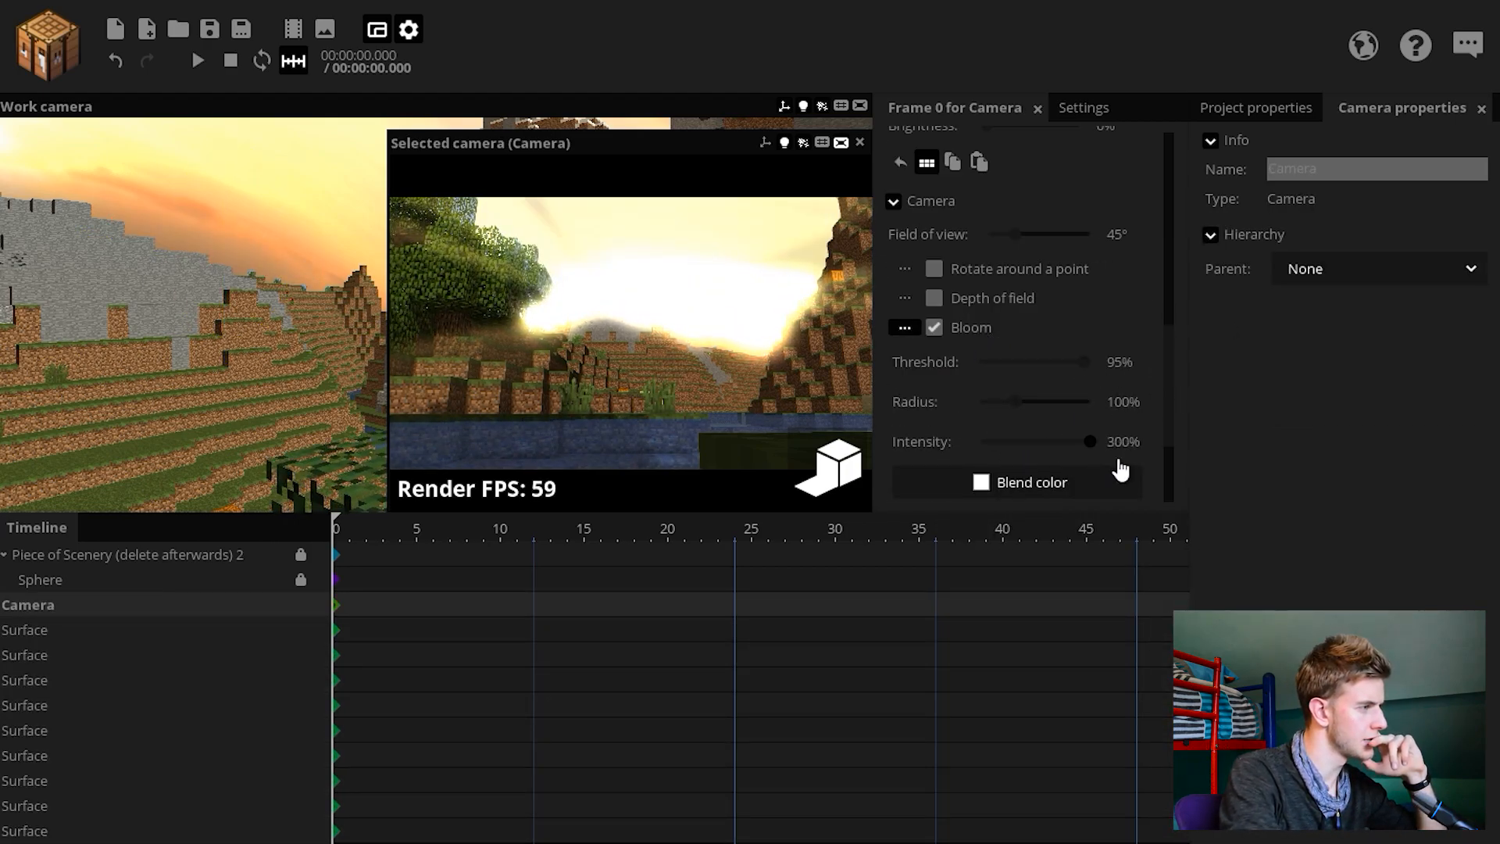
pyautogui.moveTo(1089, 402); pyautogui.dragTo(1024, 402)
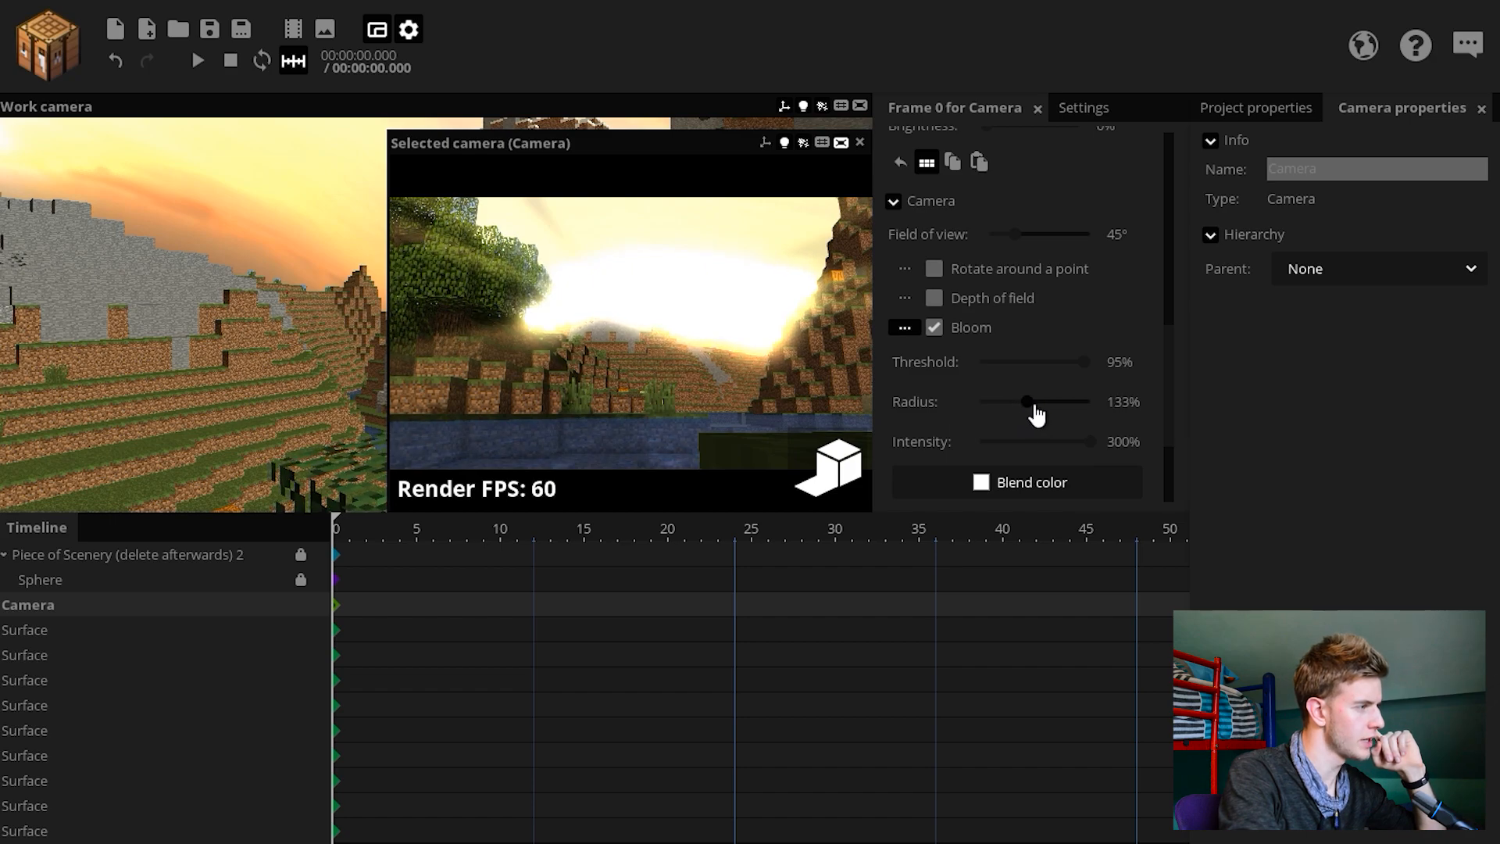
pyautogui.moveTo(1026, 441); pyautogui.dragTo(973, 441)
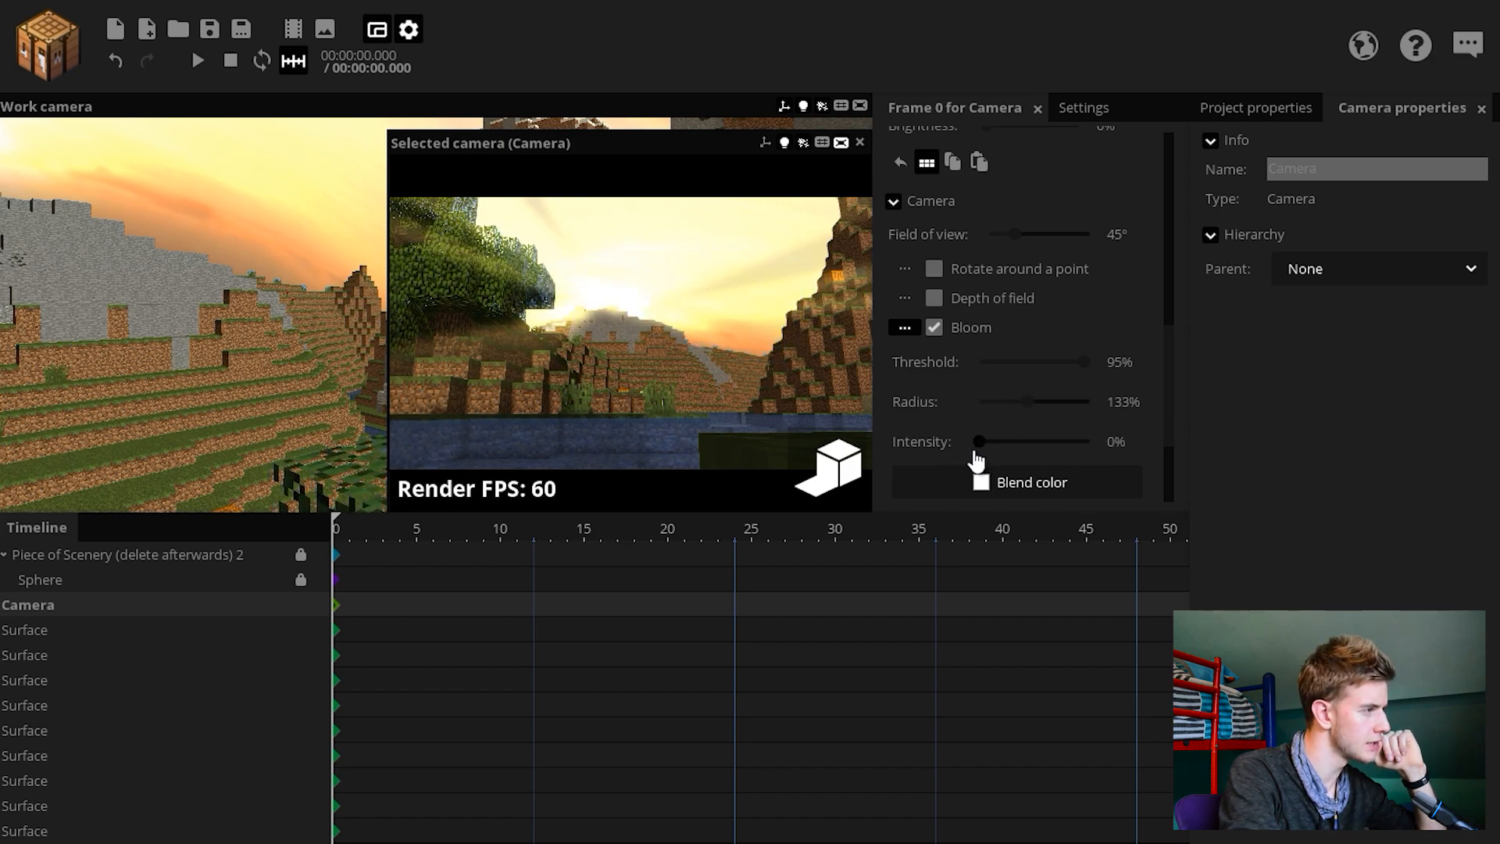
pyautogui.moveTo(973, 441); pyautogui.dragTo(994, 440)
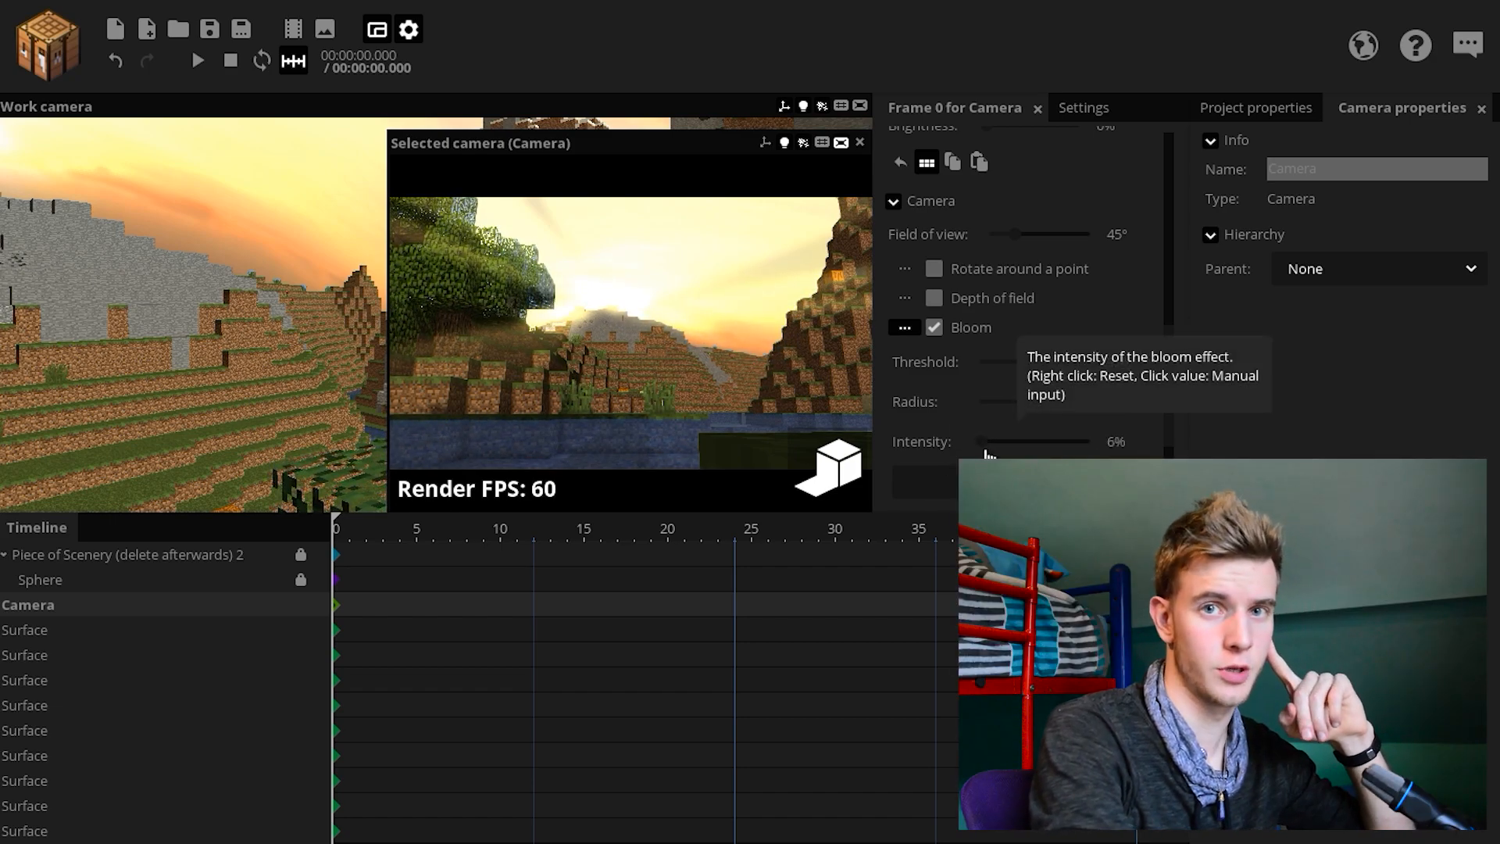
pyautogui.click(981, 317)
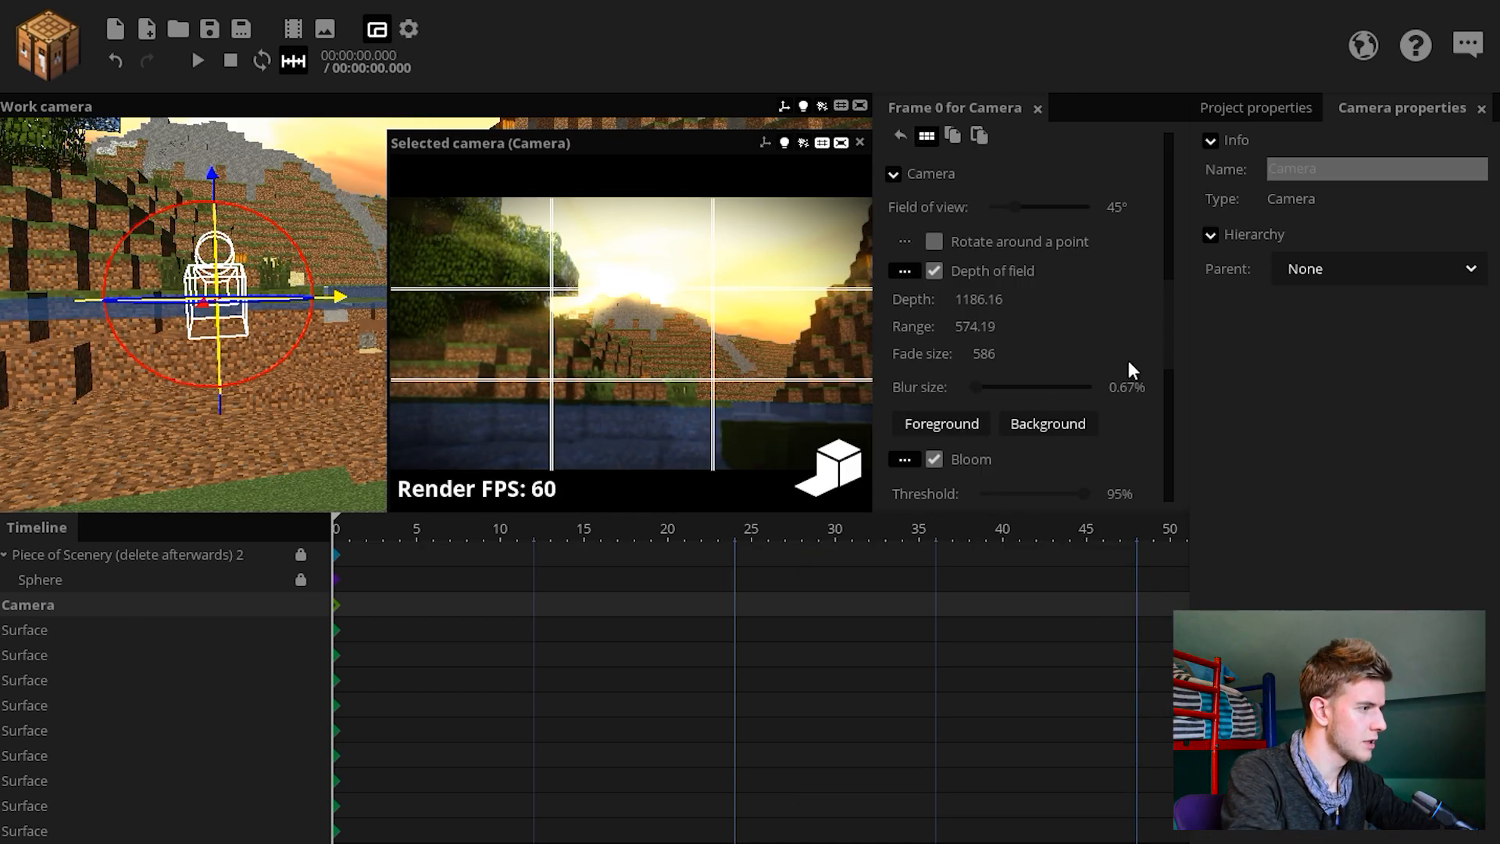
# Step: Scroll the camera properties to reach the depth of field settings
pyautogui.scroll(-3)
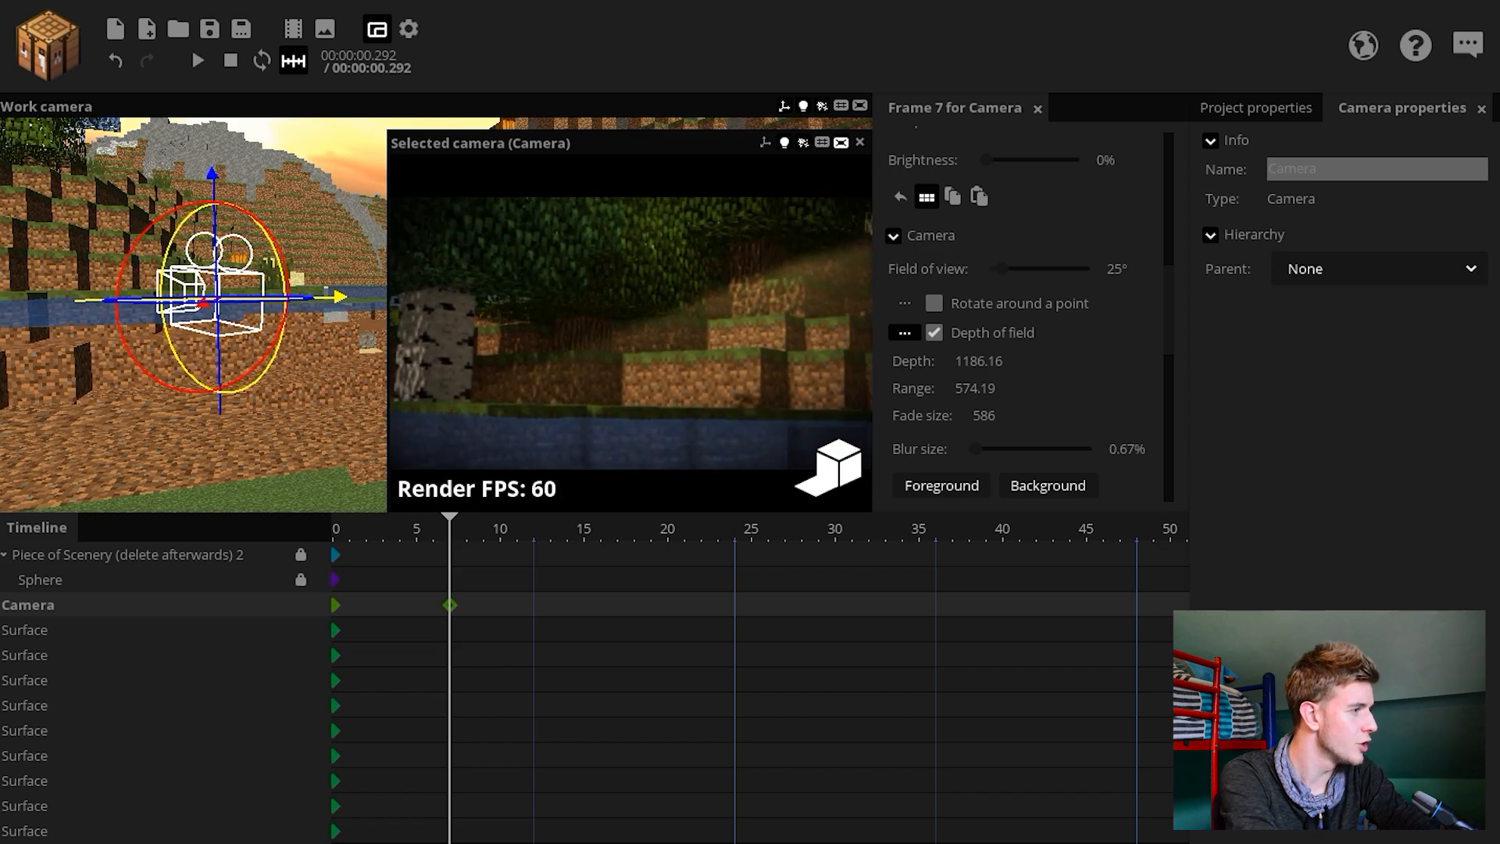
# Step: Narrow the frame-7 camera field of view to 15°
pyautogui.moveTo(1078, 267); pyautogui.dragTo(997, 268)
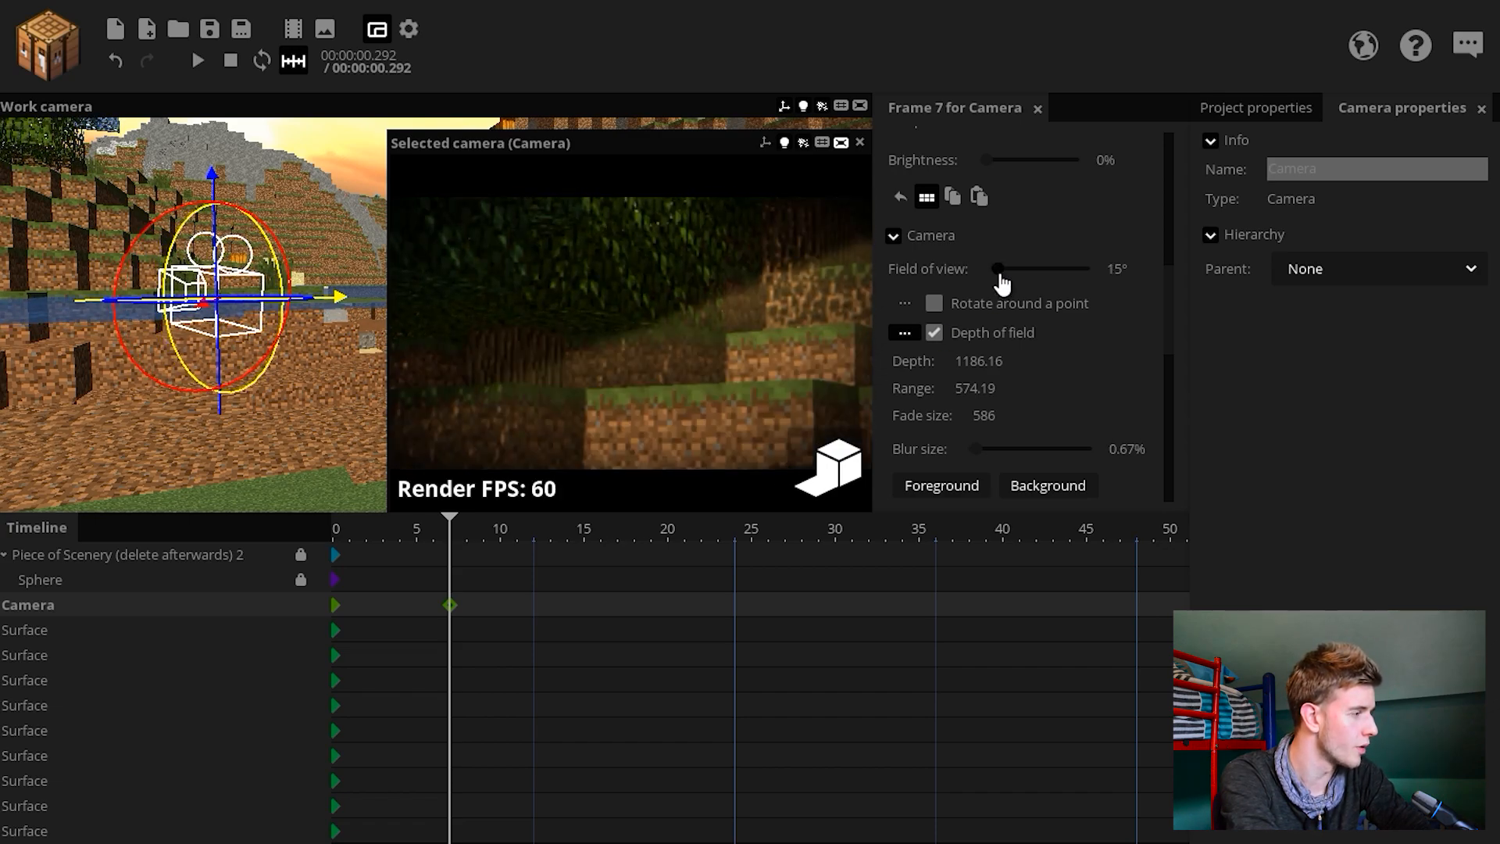